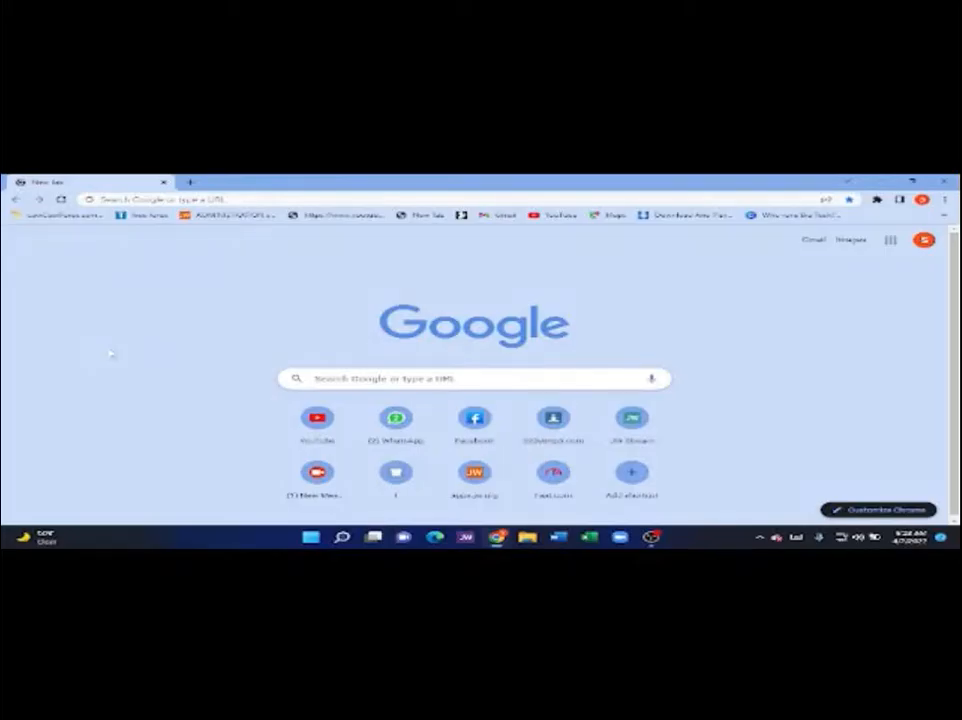
# - Search Google for 'chromebook recovery utility' from the address bar
pyautogui.click(160, 200)
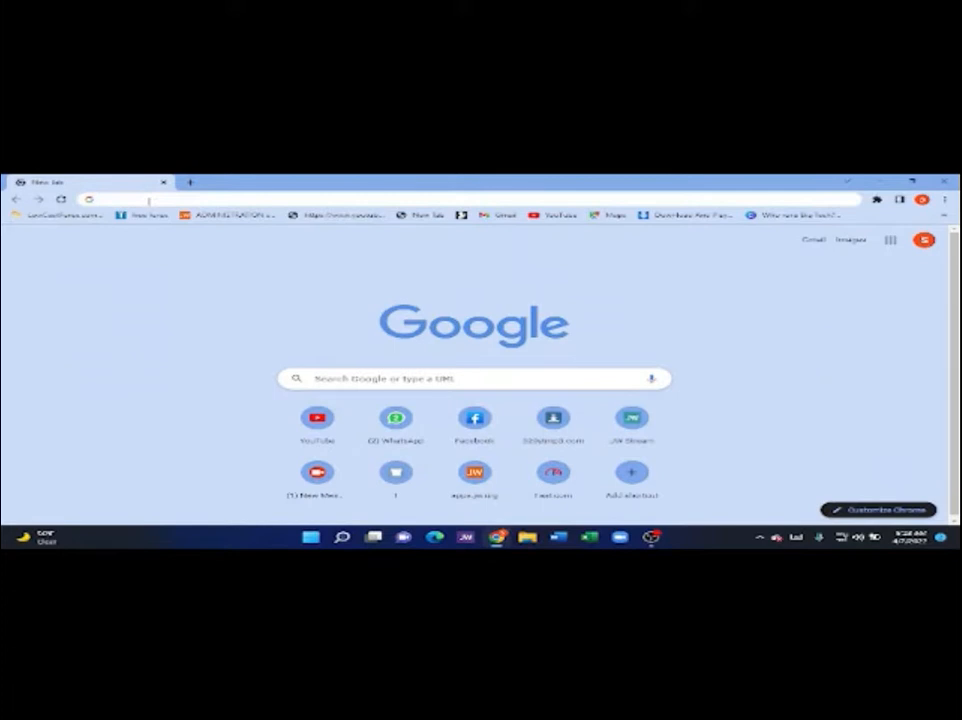
pyautogui.click(150, 200)
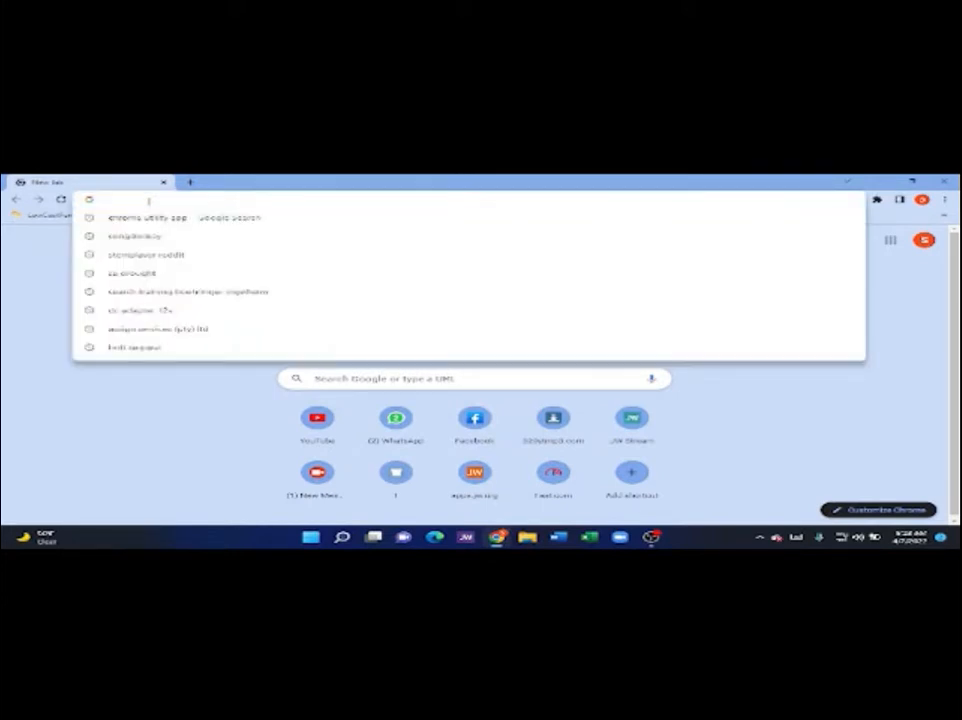
pyautogui.write('chromebook recovery utility')
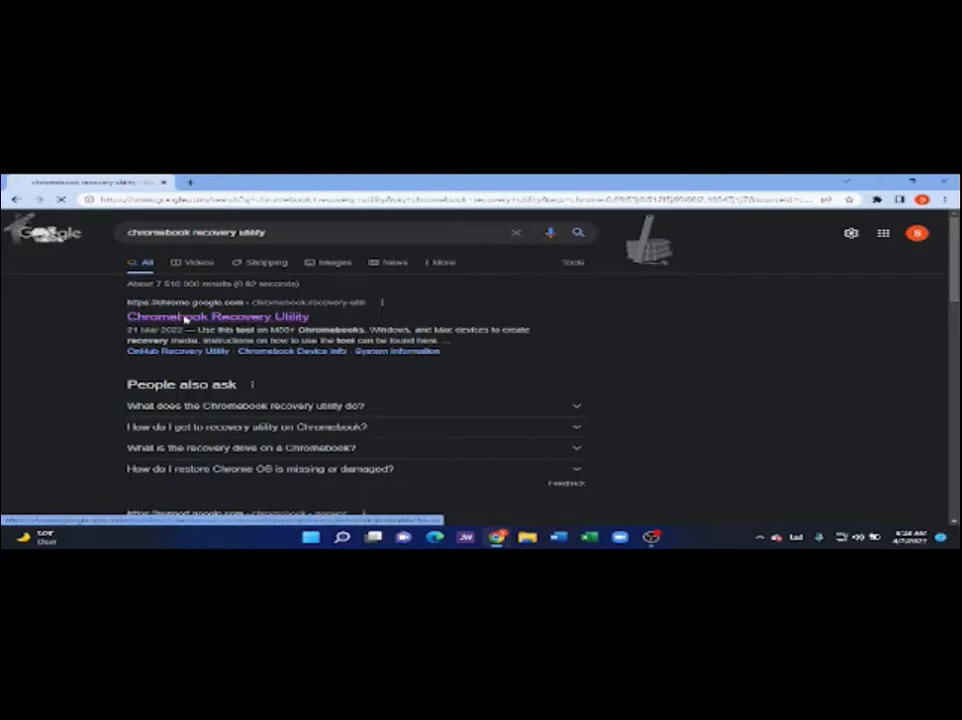
# - Open the Chromebook Recovery Utility result leading to its Chrome Web Store listing
pyautogui.click(216, 316)
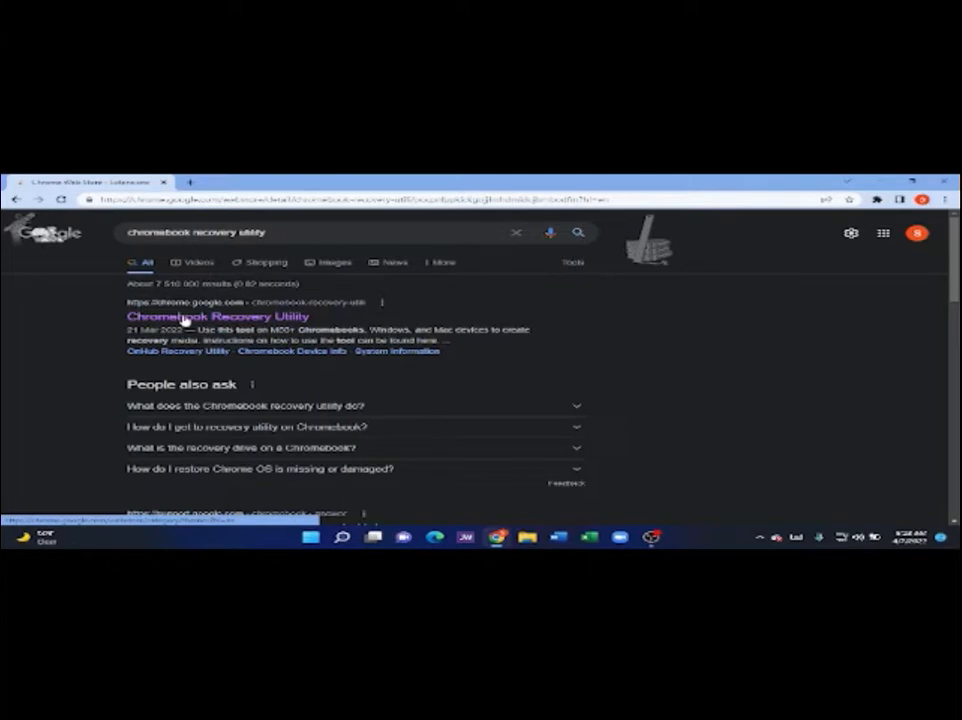
pyautogui.click(216, 316)
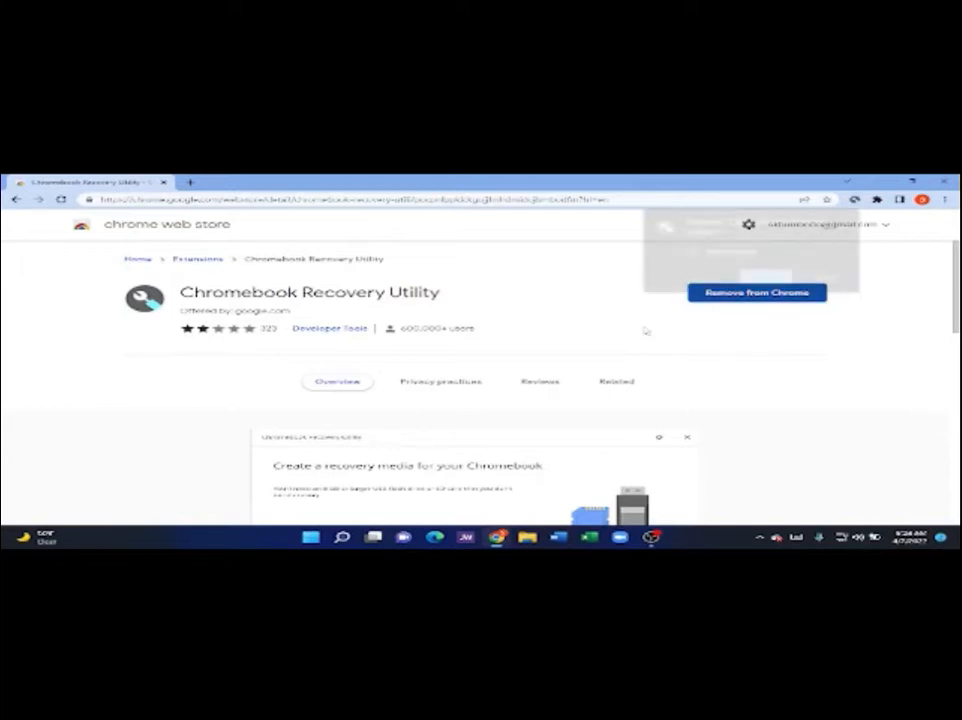
# - Remove the installed Chromebook Recovery Utility extension and confirm the removal
pyautogui.click(756, 292)
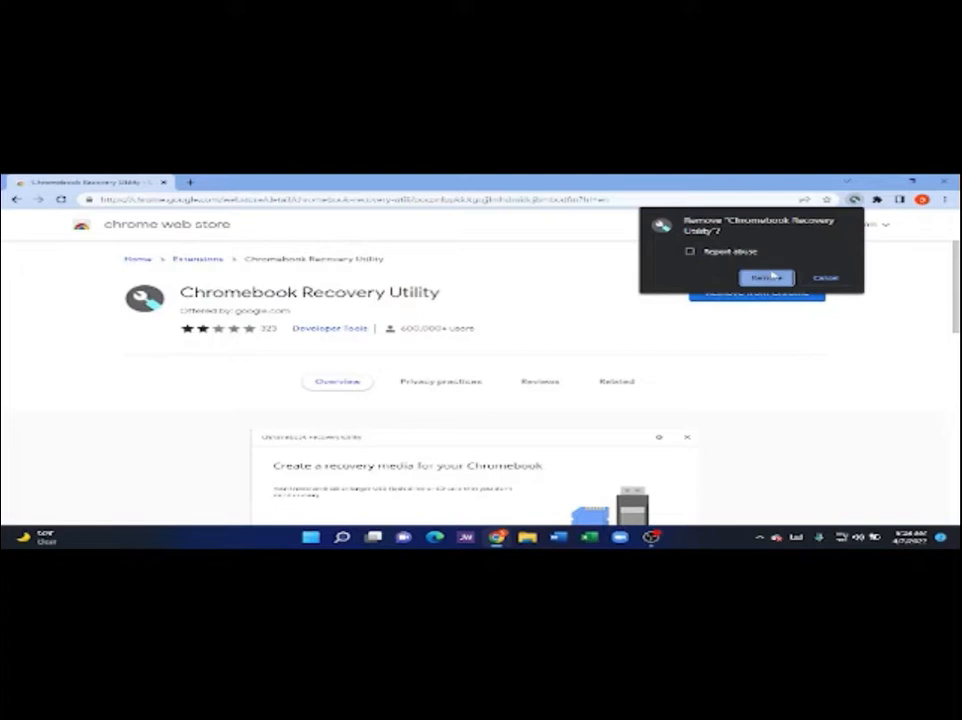
pyautogui.click(764, 276)
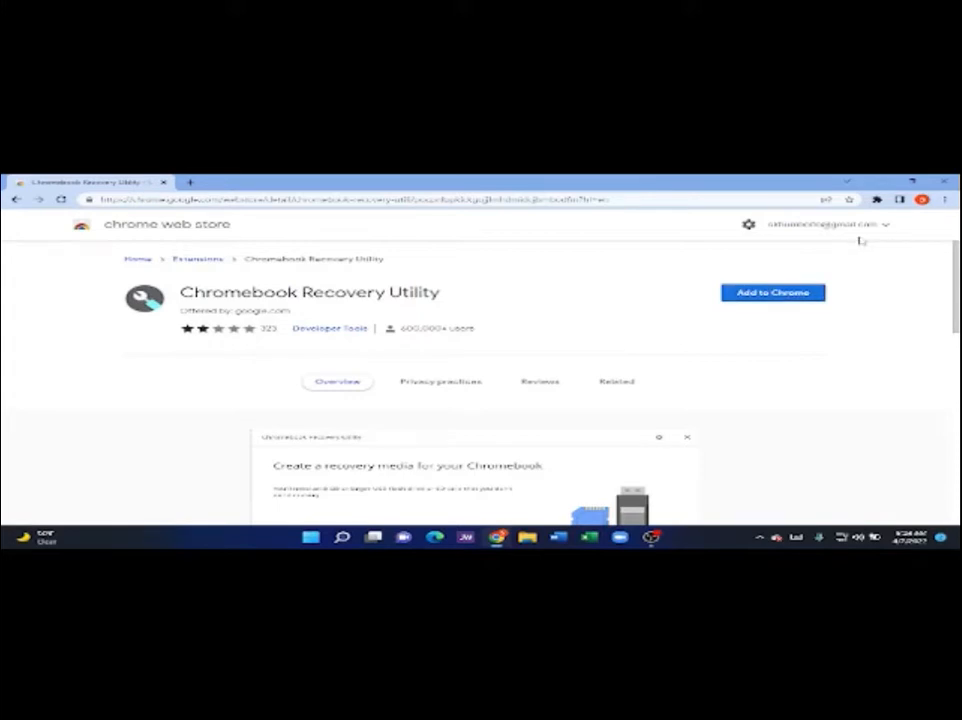
# - Add the Chromebook Recovery Utility extension to Chrome again and confirm
pyautogui.click(772, 292)
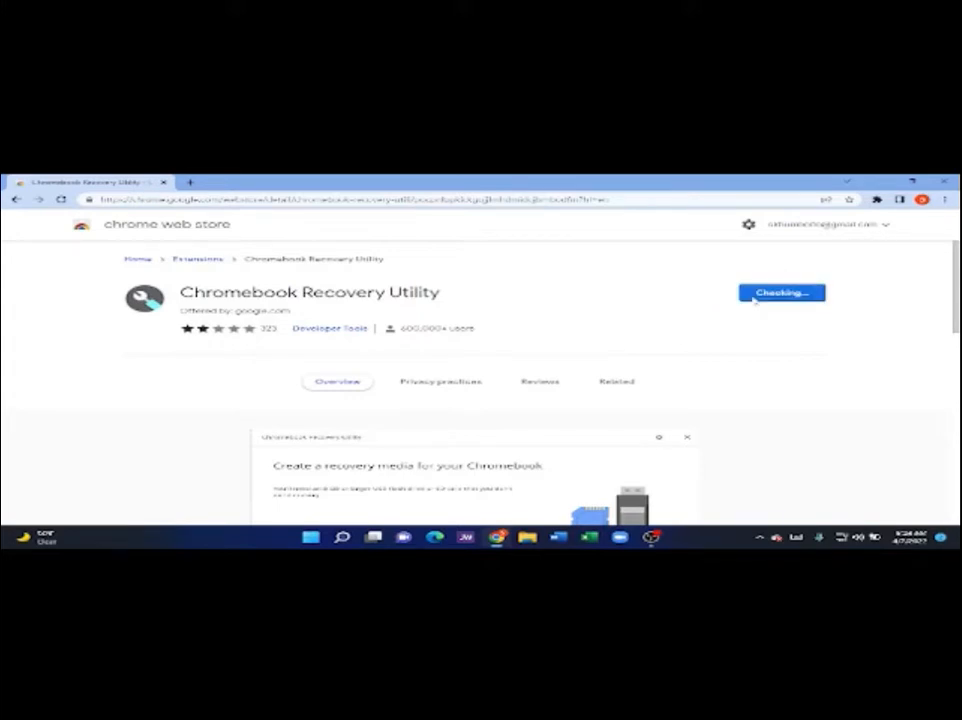
pyautogui.click(780, 292)
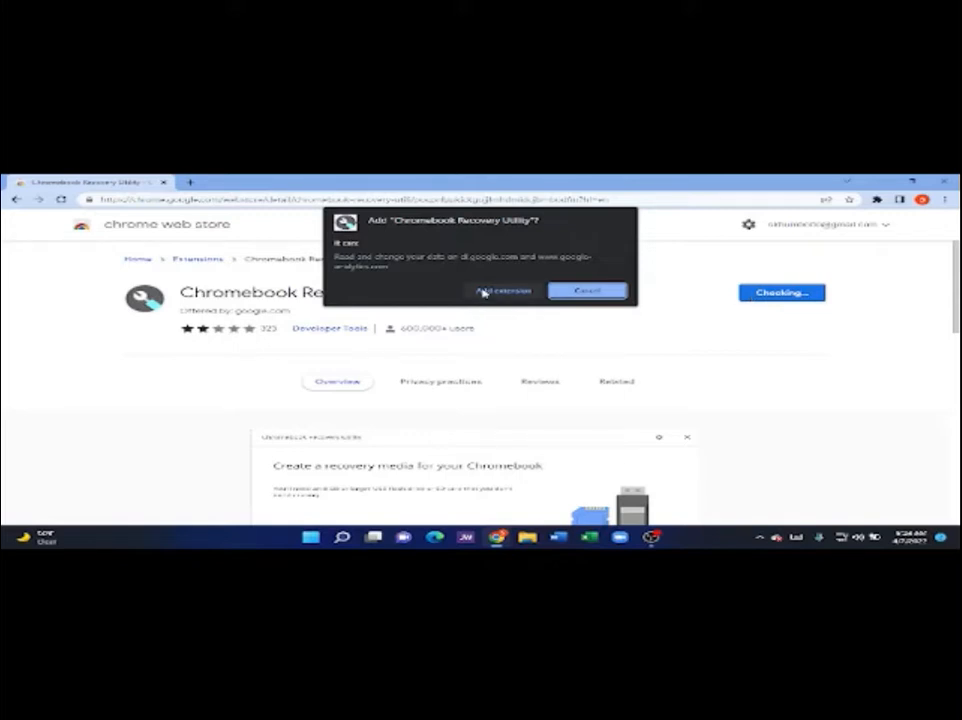
pyautogui.click(502, 292)
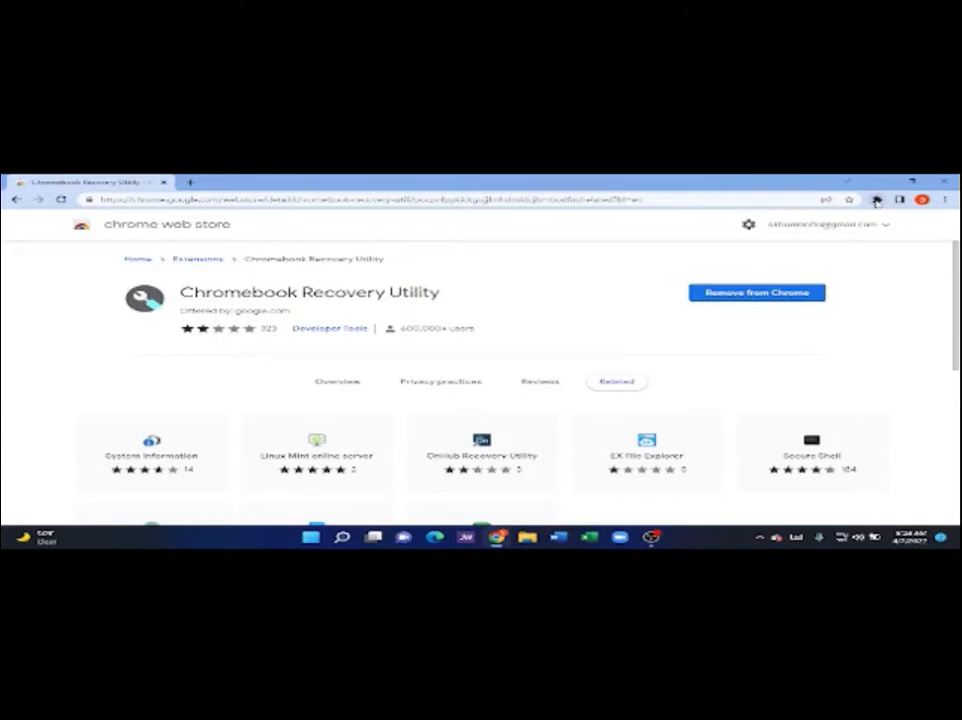
pyautogui.moveTo(876, 200)
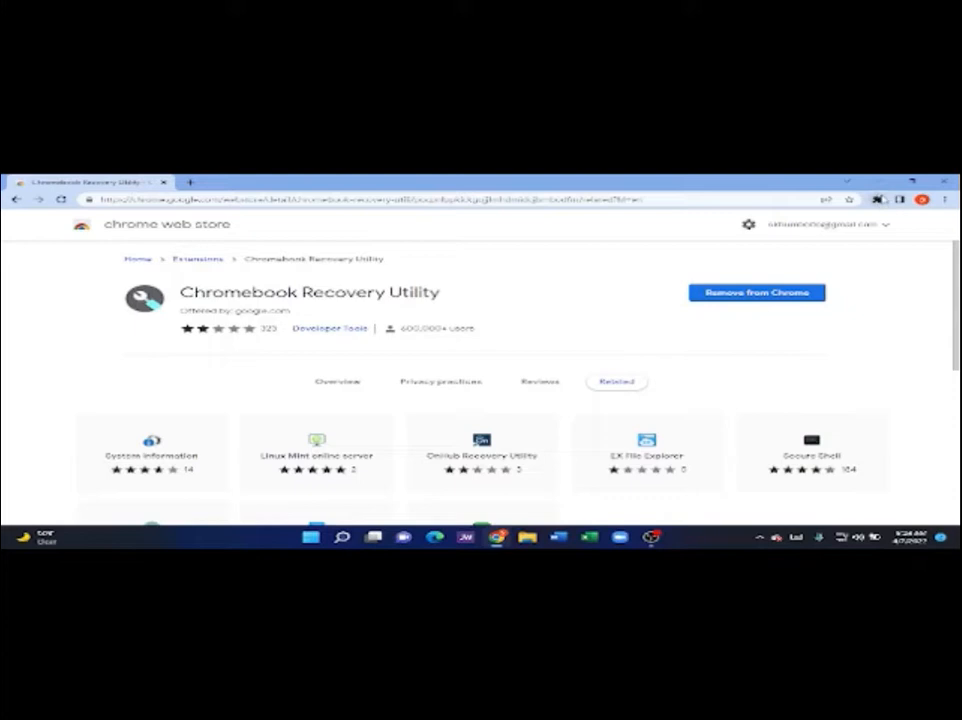
pyautogui.moveTo(880, 200)
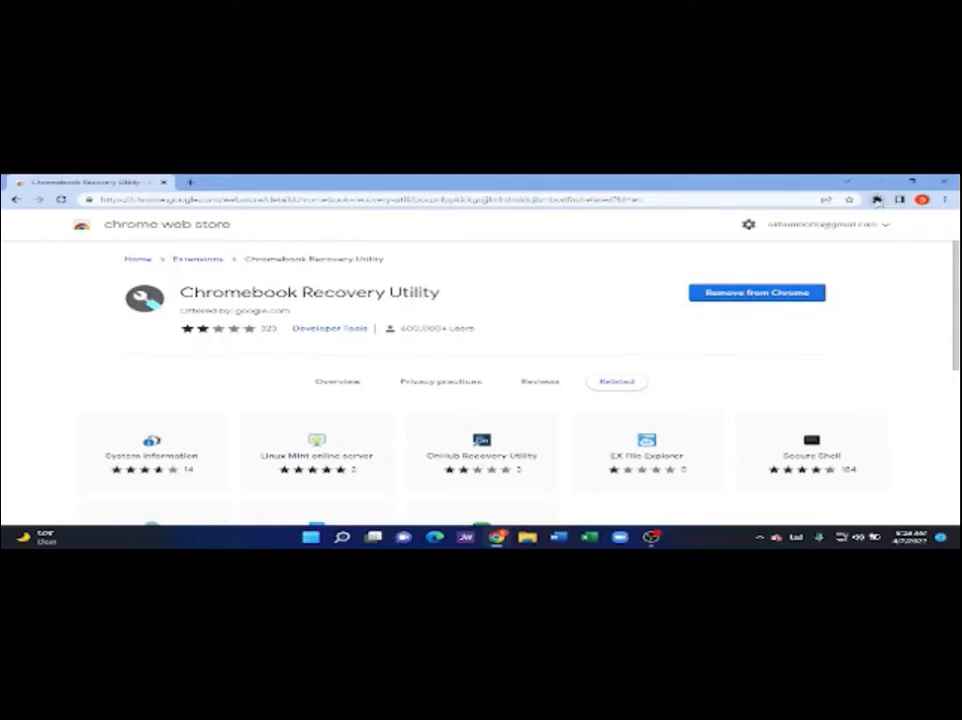
# - Launch Chromebook Recovery Utility from the Extensions toolbar list
pyautogui.click(876, 200)
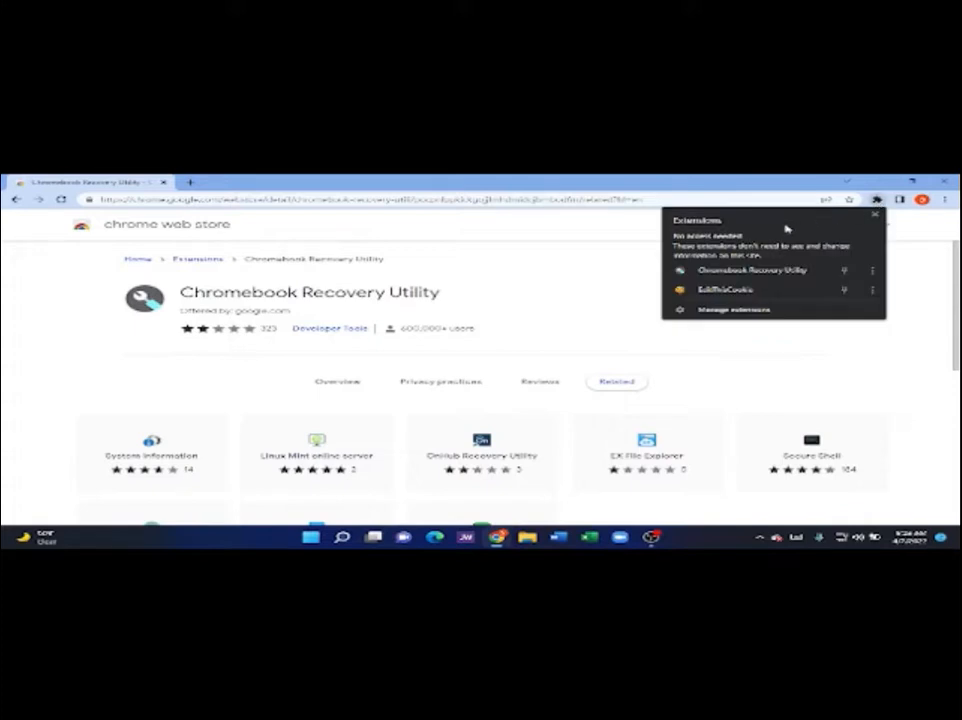
pyautogui.moveTo(744, 270)
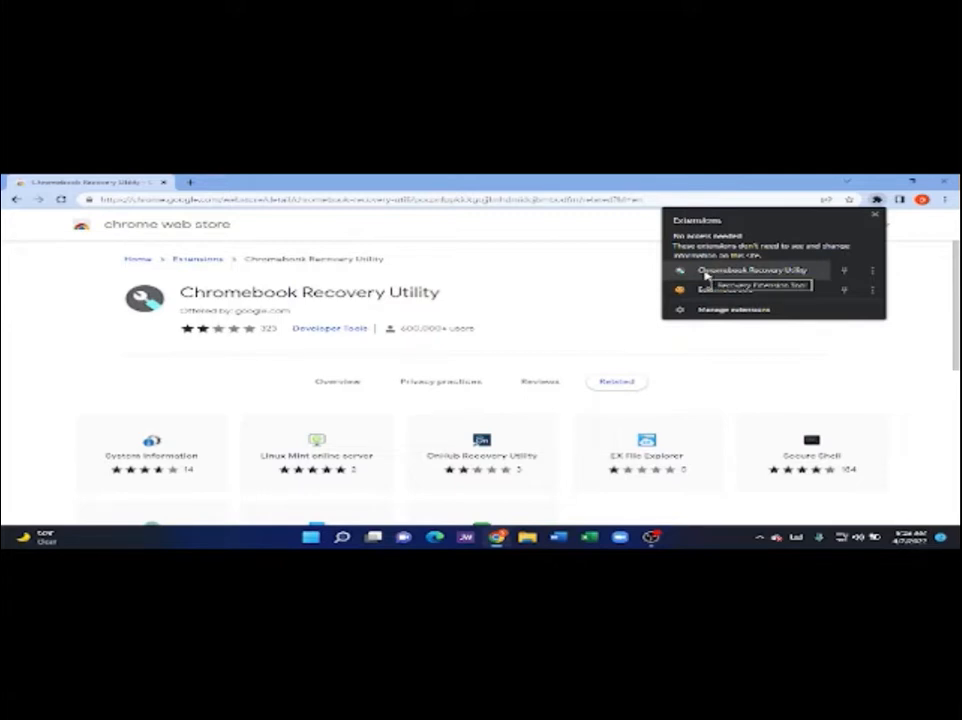
pyautogui.click(756, 270)
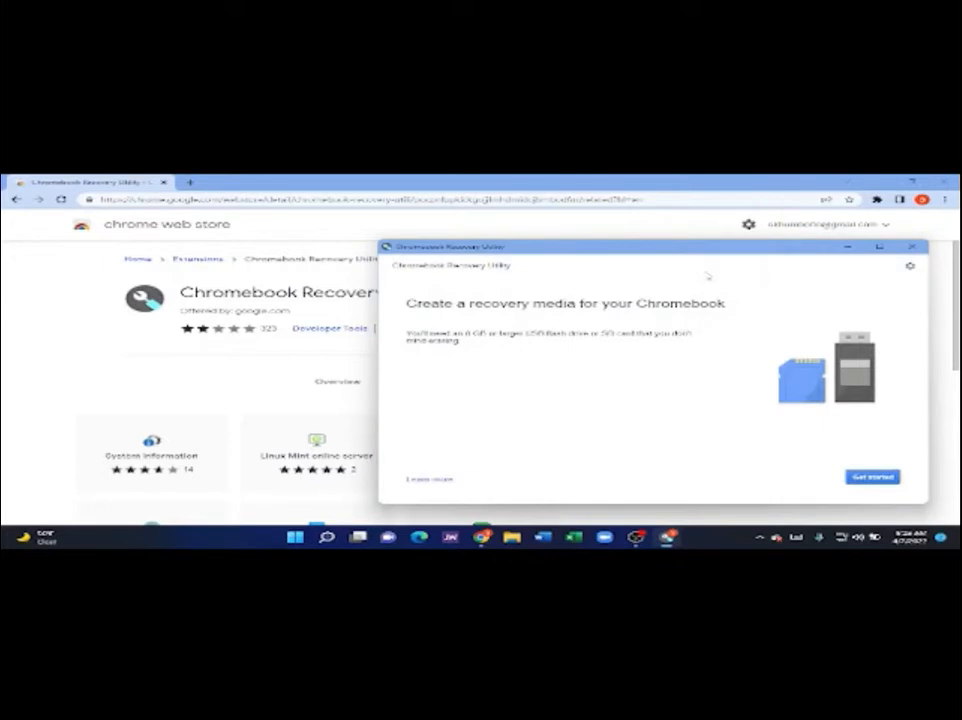
pyautogui.moveTo(502, 388)
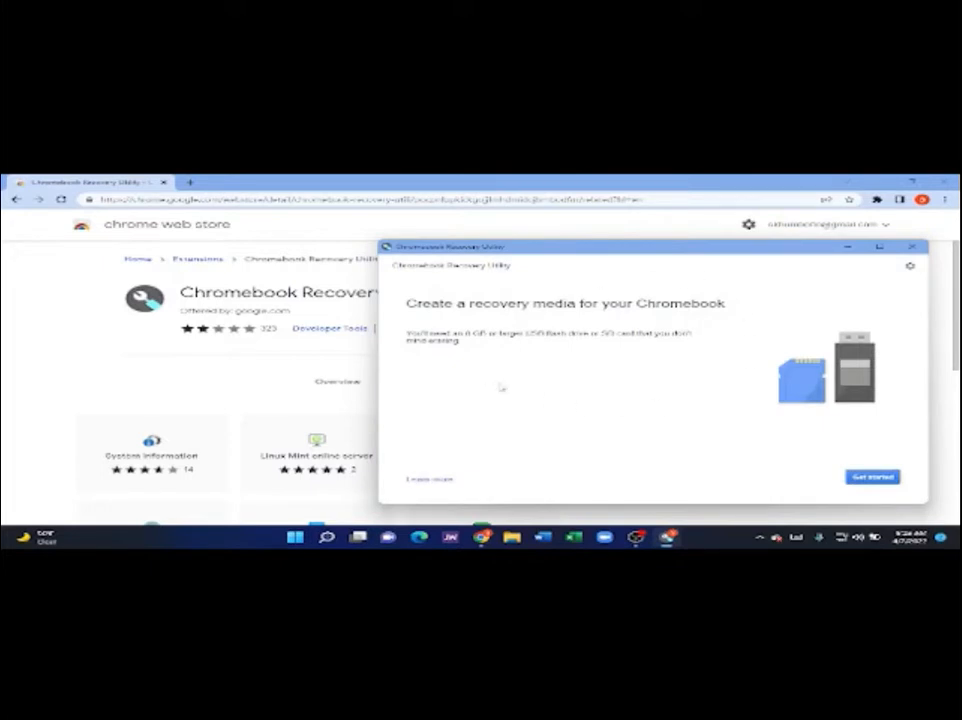
pyautogui.moveTo(592, 336)
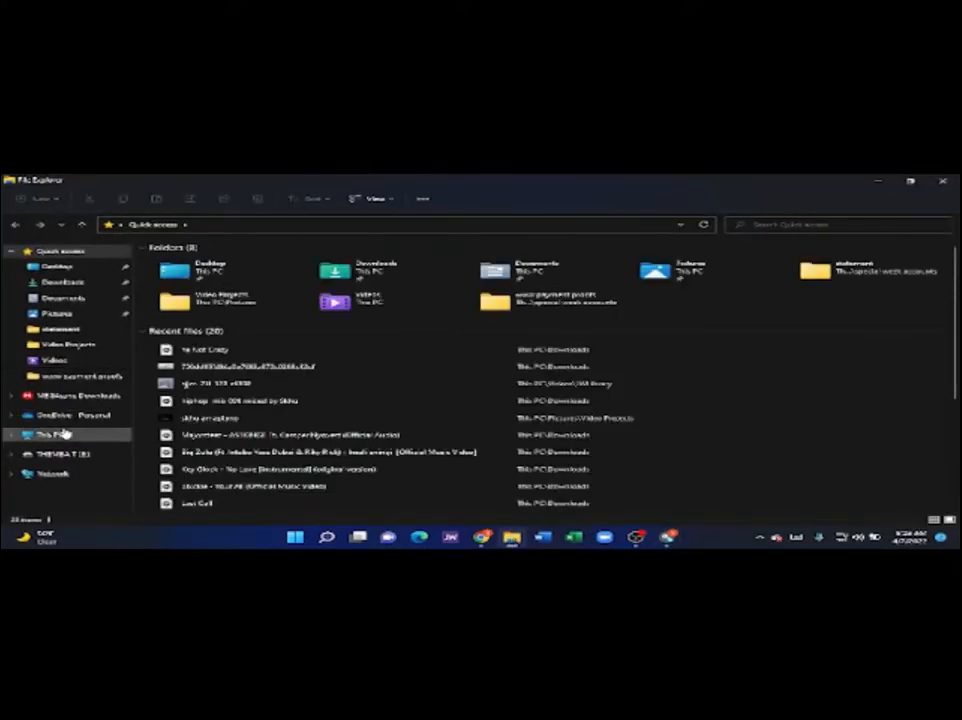
# - View This PC's drives including the USB drive, then return to the Recovery Utility
pyautogui.click(50, 434)
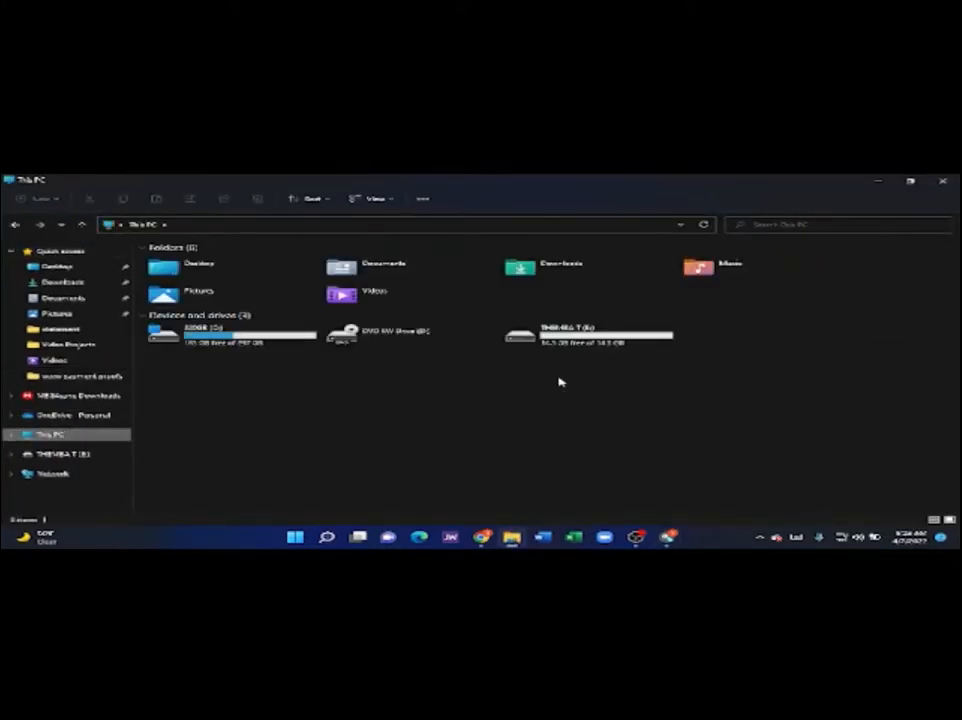
pyautogui.click(588, 332)
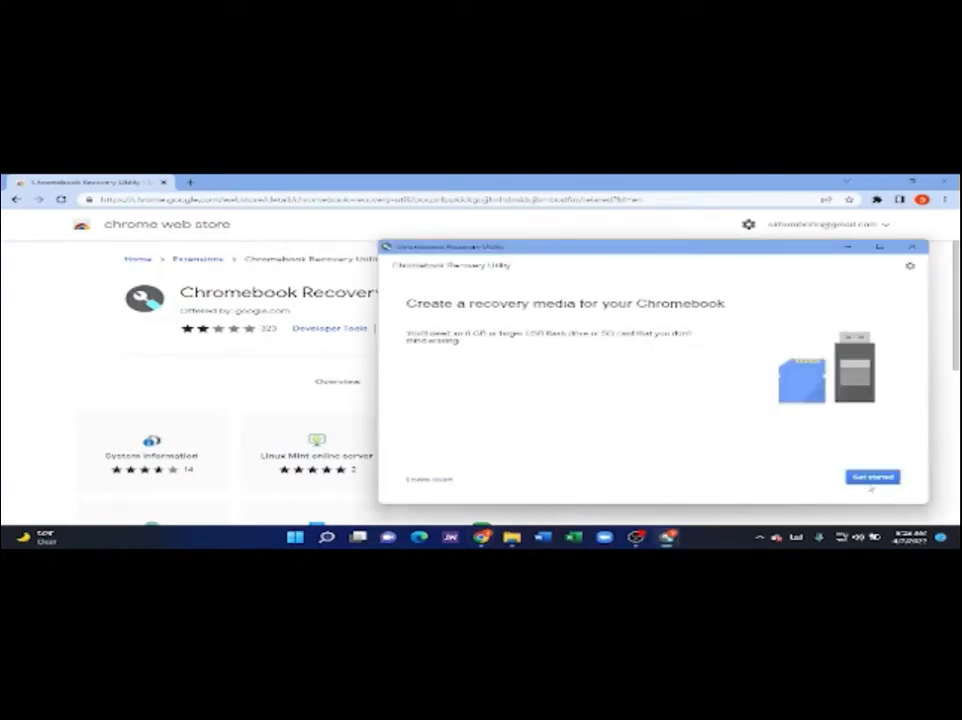
# - Get started, enter the Chromebook's model number and continue to media selection
pyautogui.click(872, 476)
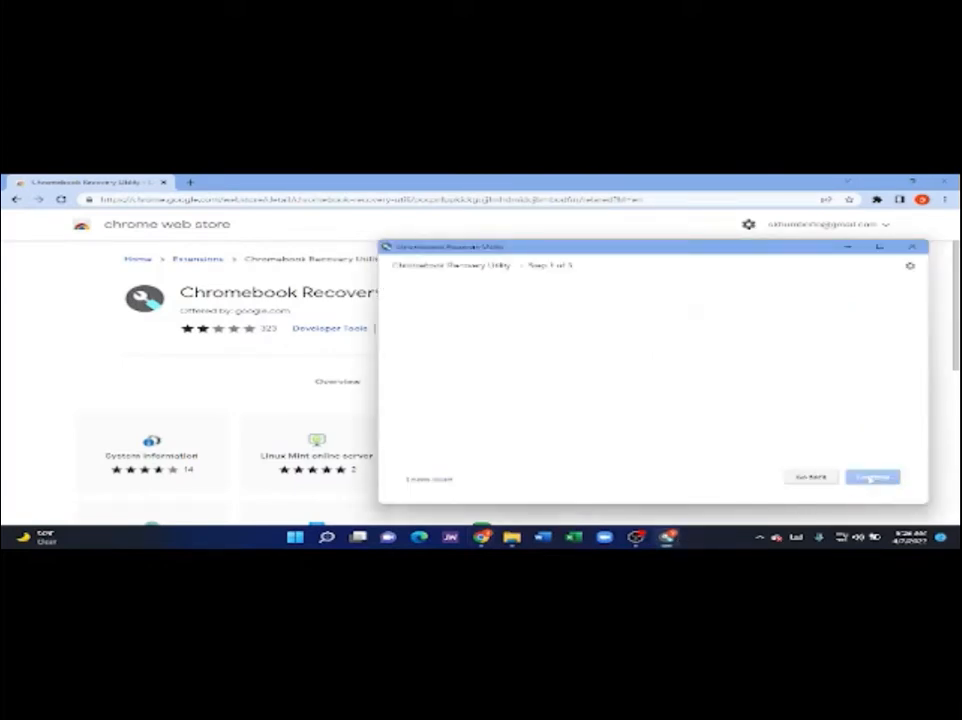
pyautogui.click(872, 476)
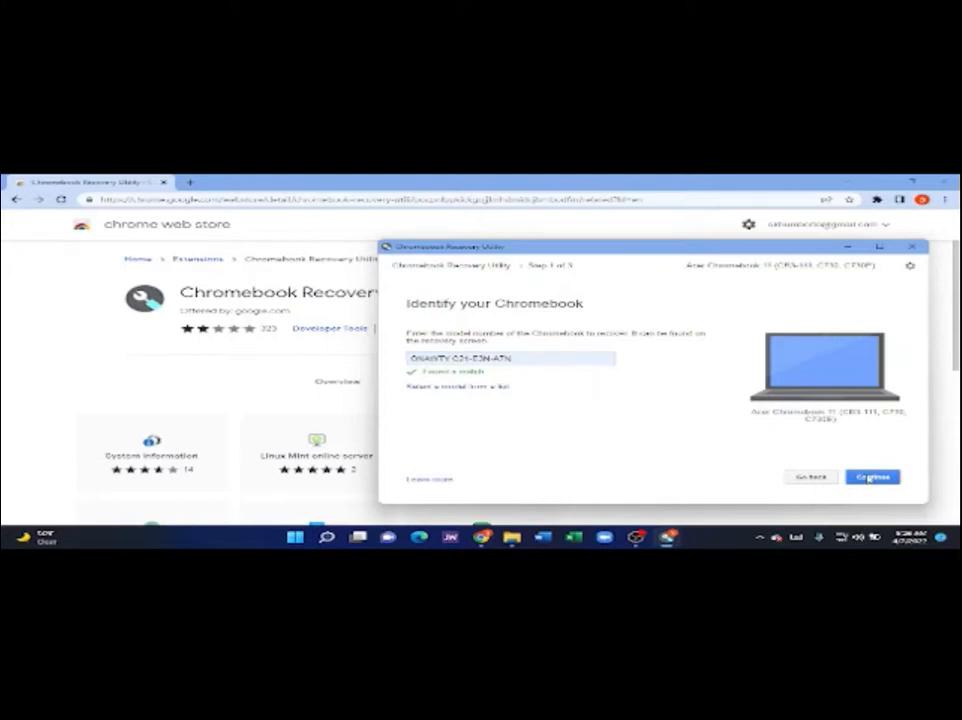
pyautogui.click(872, 476)
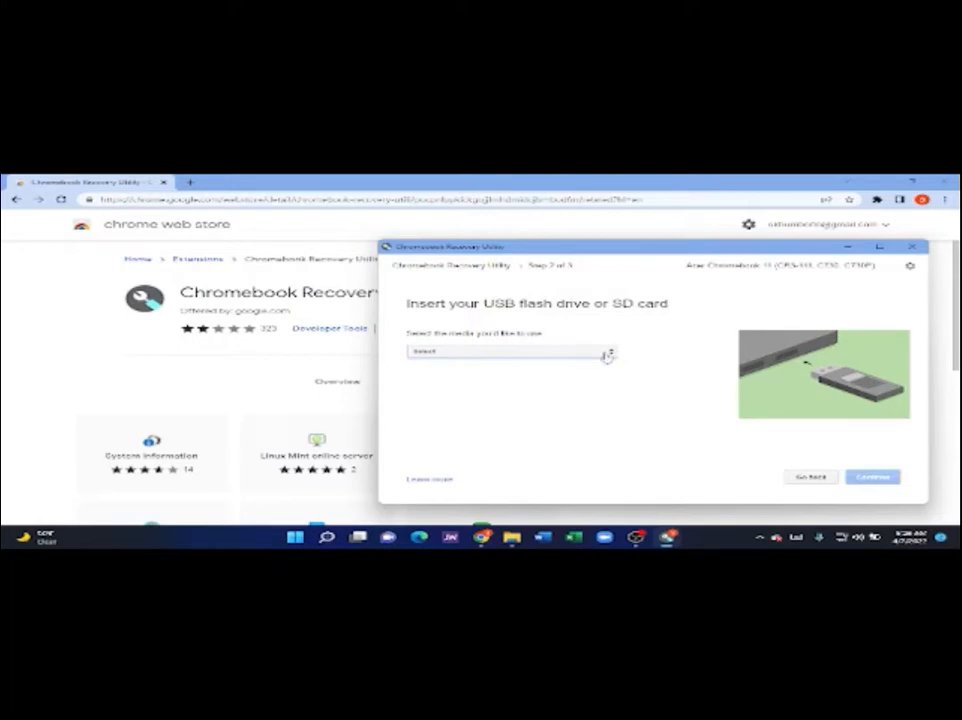
# - Select the SanDisk USB drive as the recovery media and continue
pyautogui.click(510, 352)
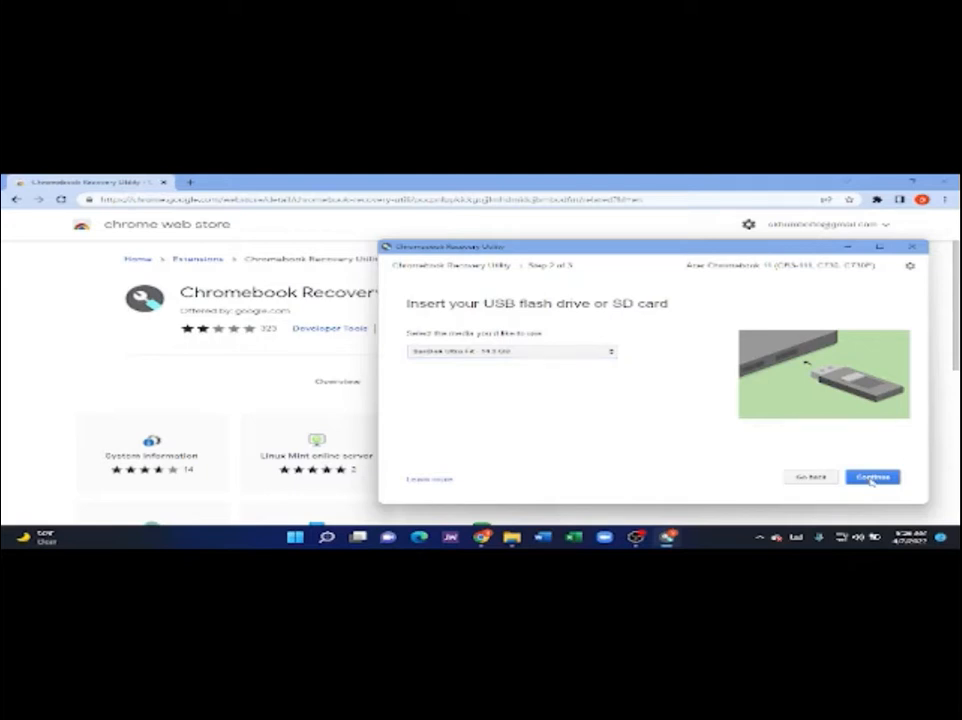
pyautogui.click(872, 476)
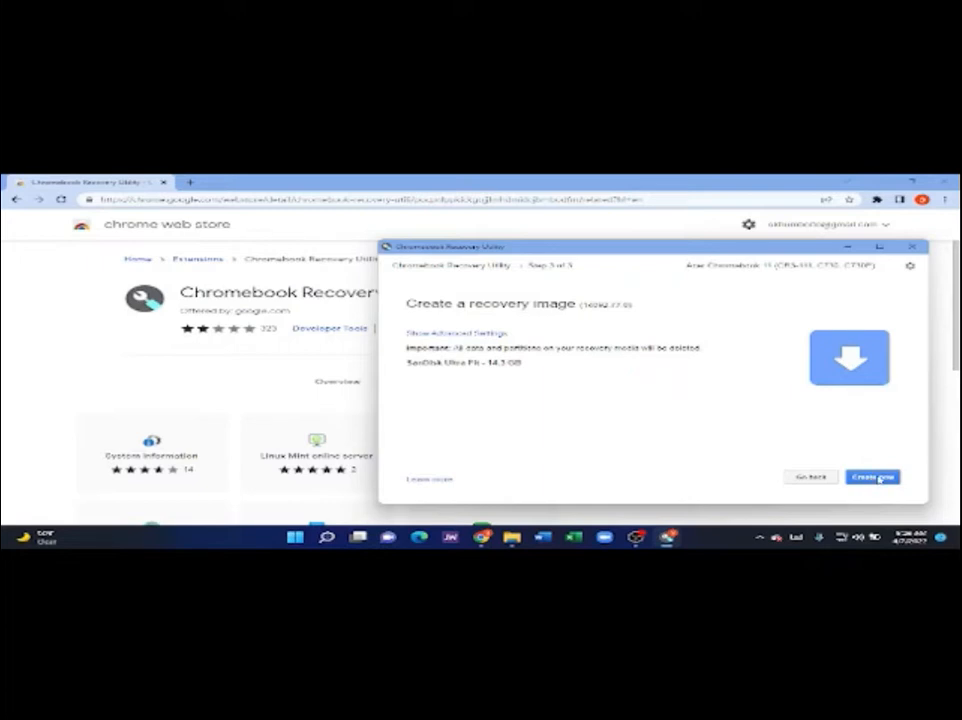
# - Begin creating the recovery image with 'Create now'
pyautogui.click(872, 476)
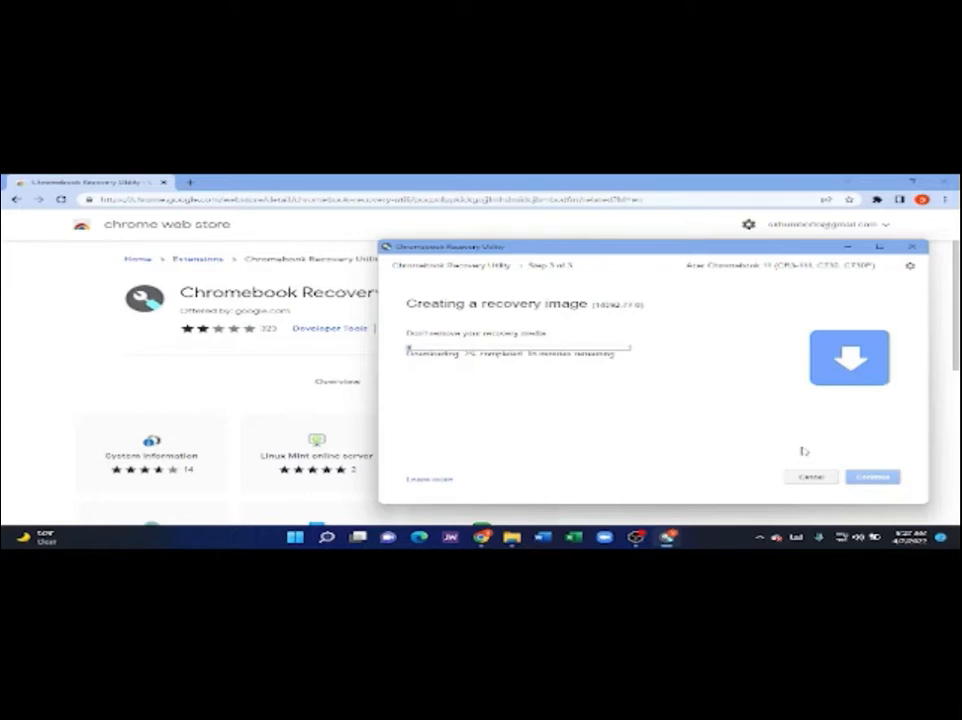
pyautogui.moveTo(684, 528)
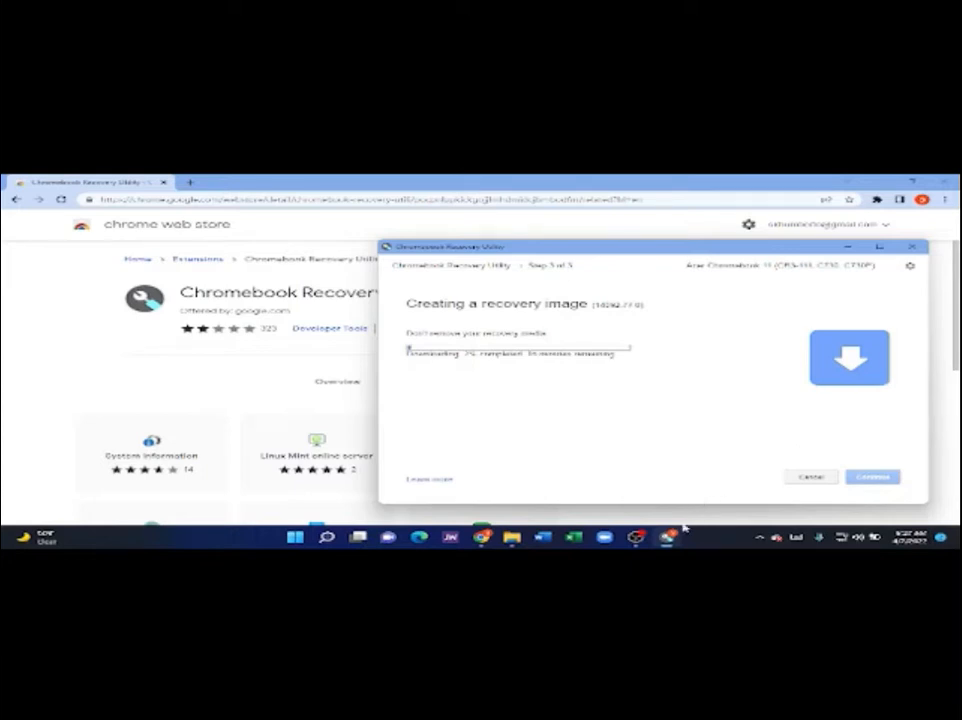
pyautogui.moveTo(668, 538)
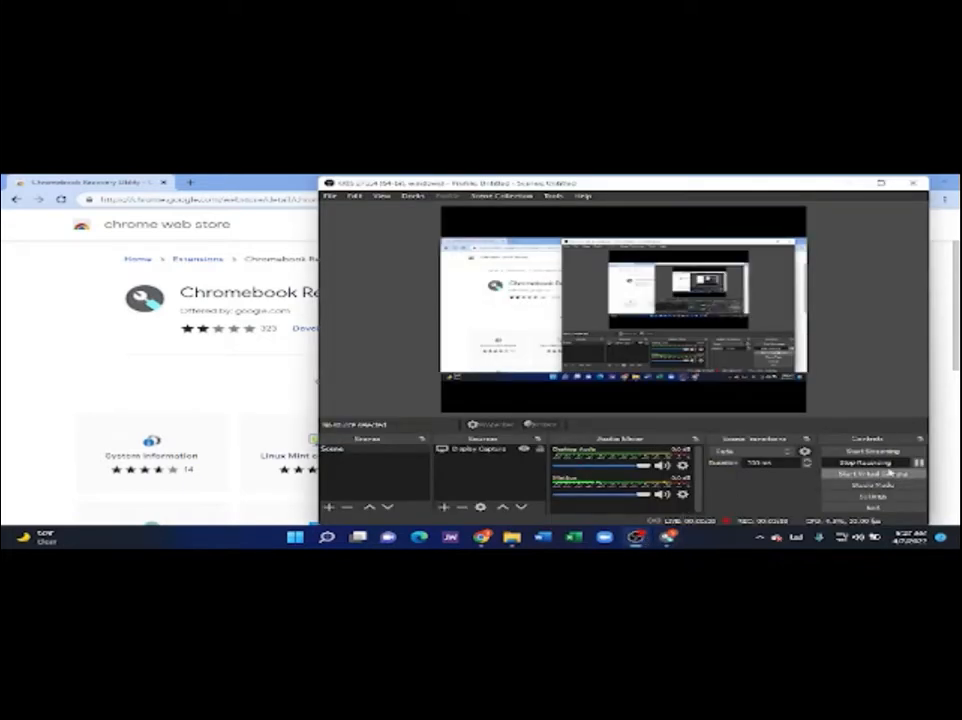
pyautogui.click(872, 462)
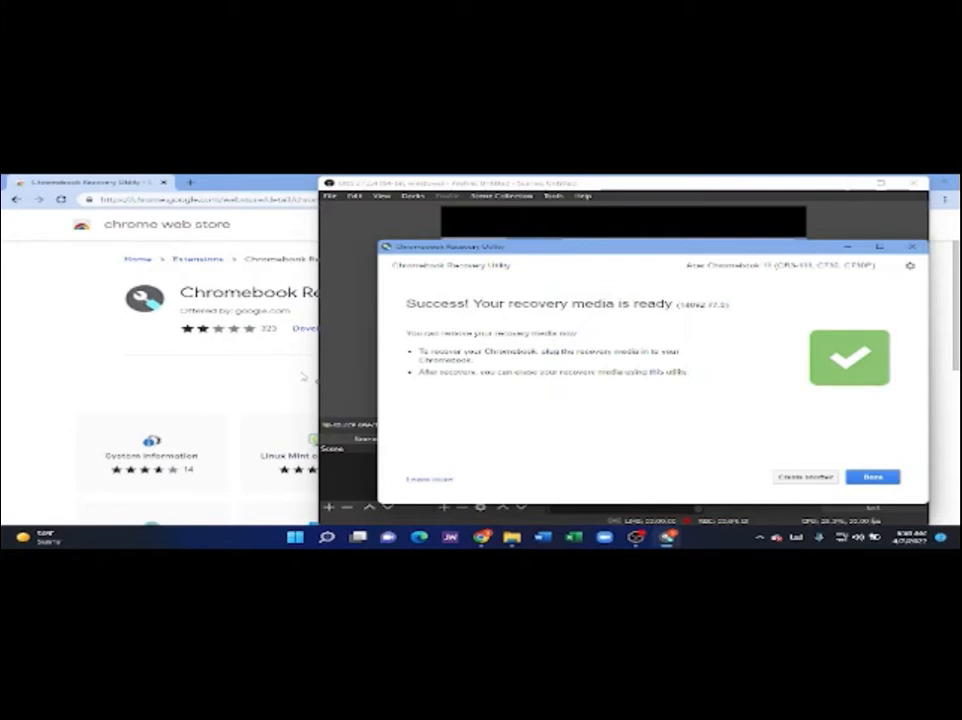
pyautogui.moveTo(528, 424)
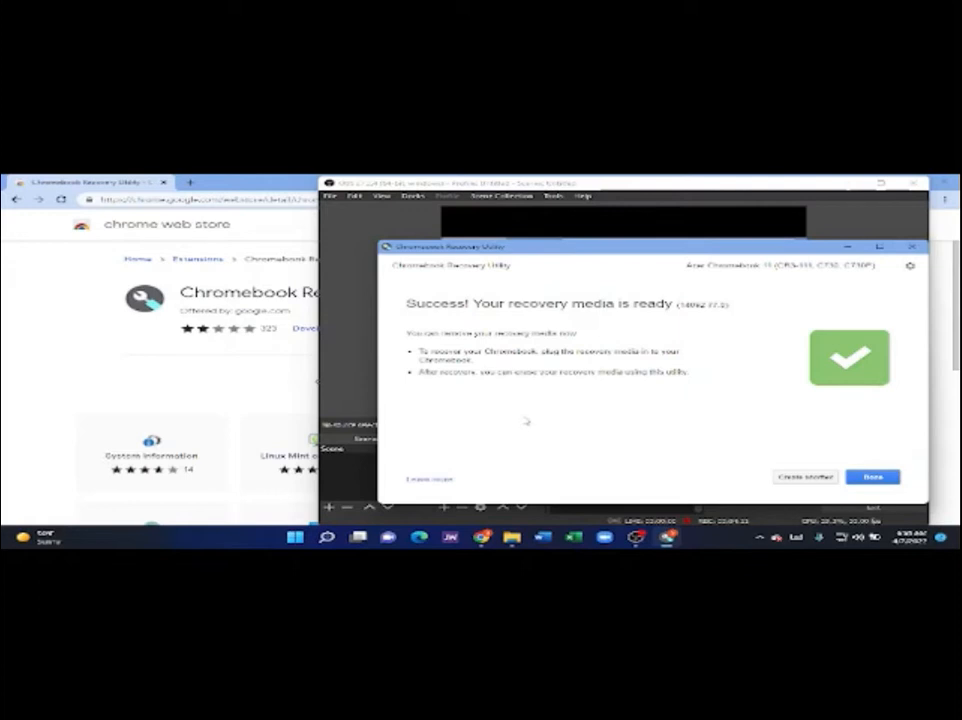